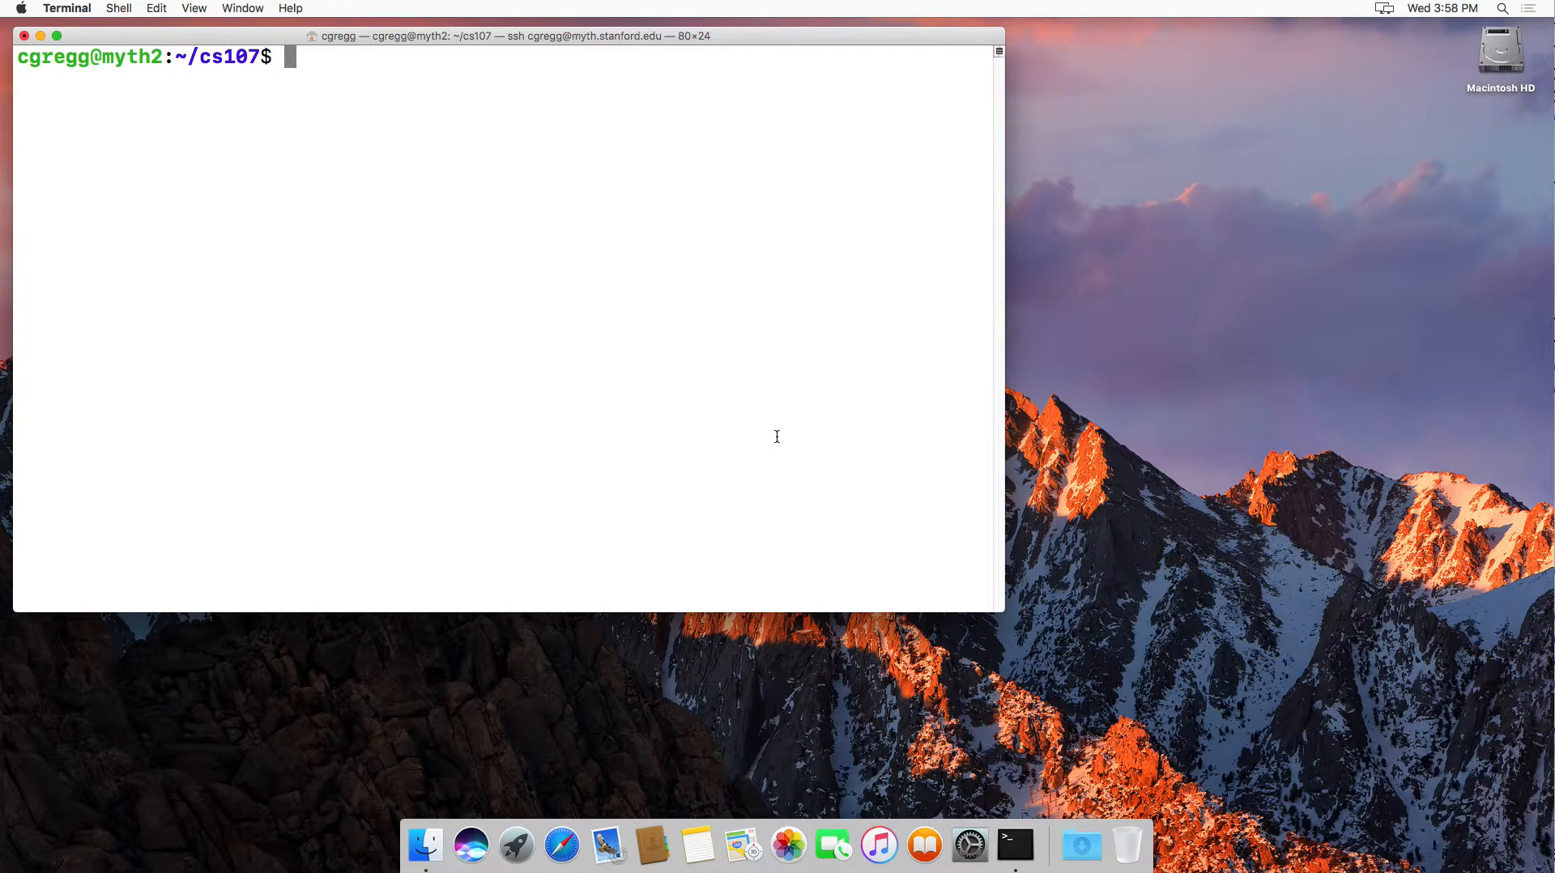
# Print the cs107 directory path with pwd, highlight it, and list the directory contents
pyautogui.write('pwd')
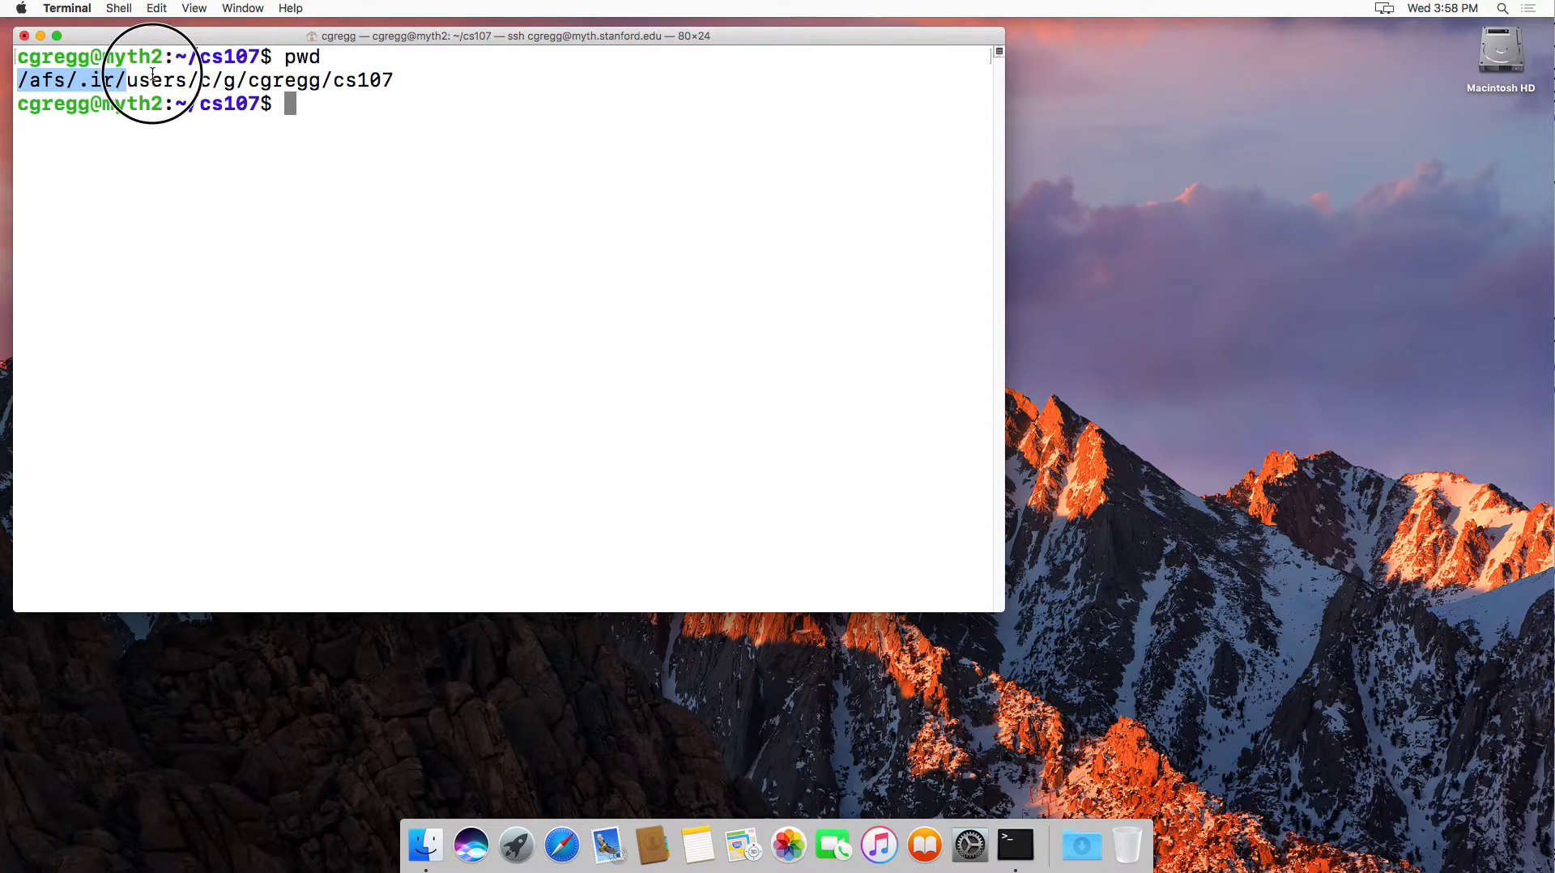
pyautogui.moveTo(109, 80); pyautogui.dragTo(397, 81)
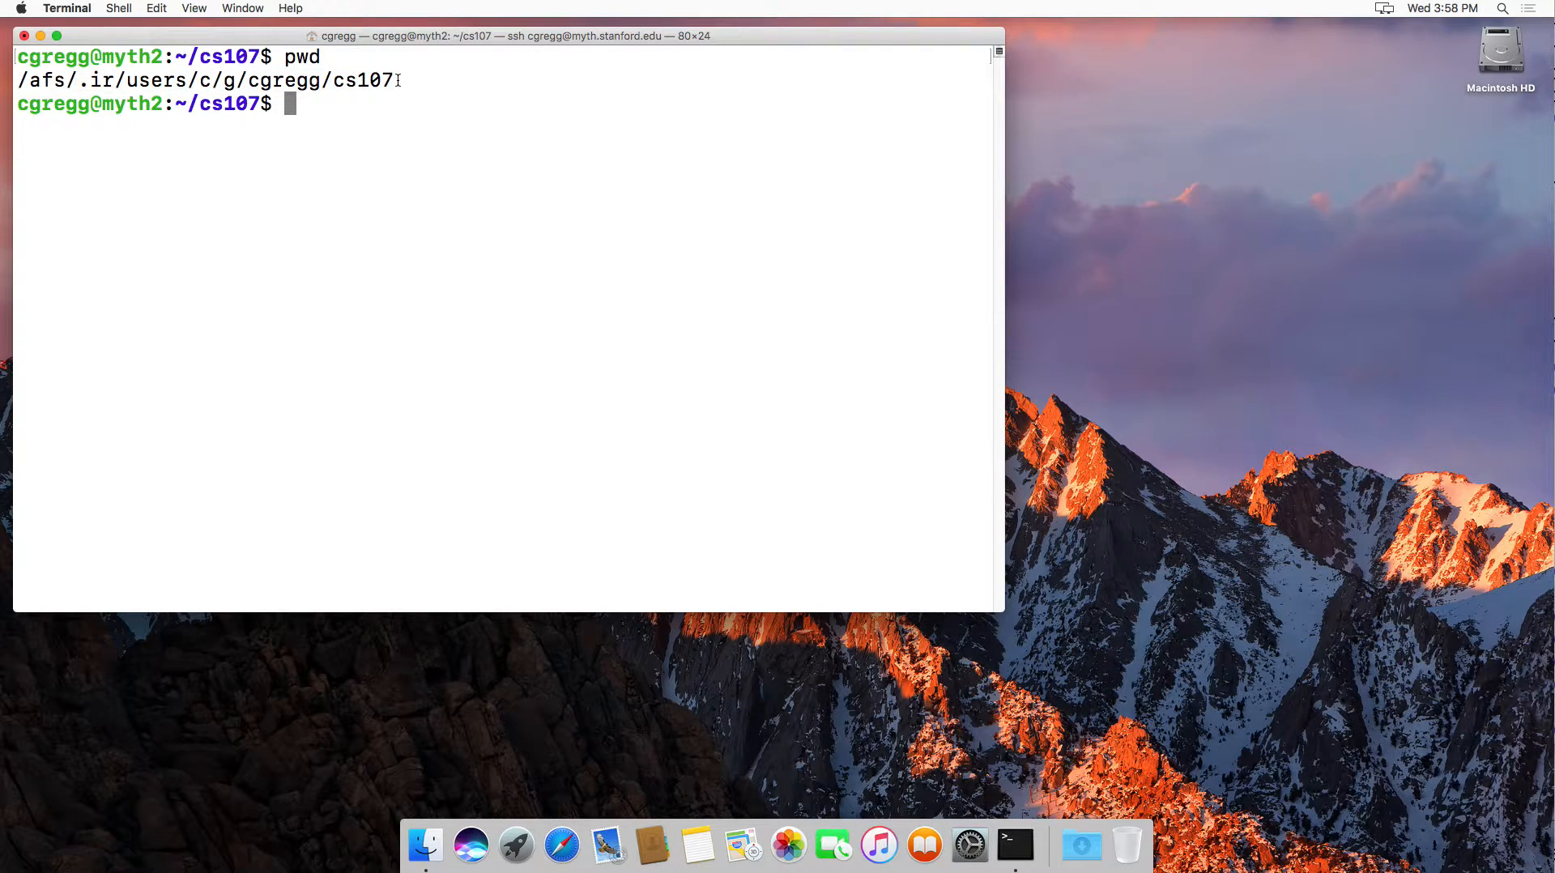
pyautogui.doubleClick(357, 80)
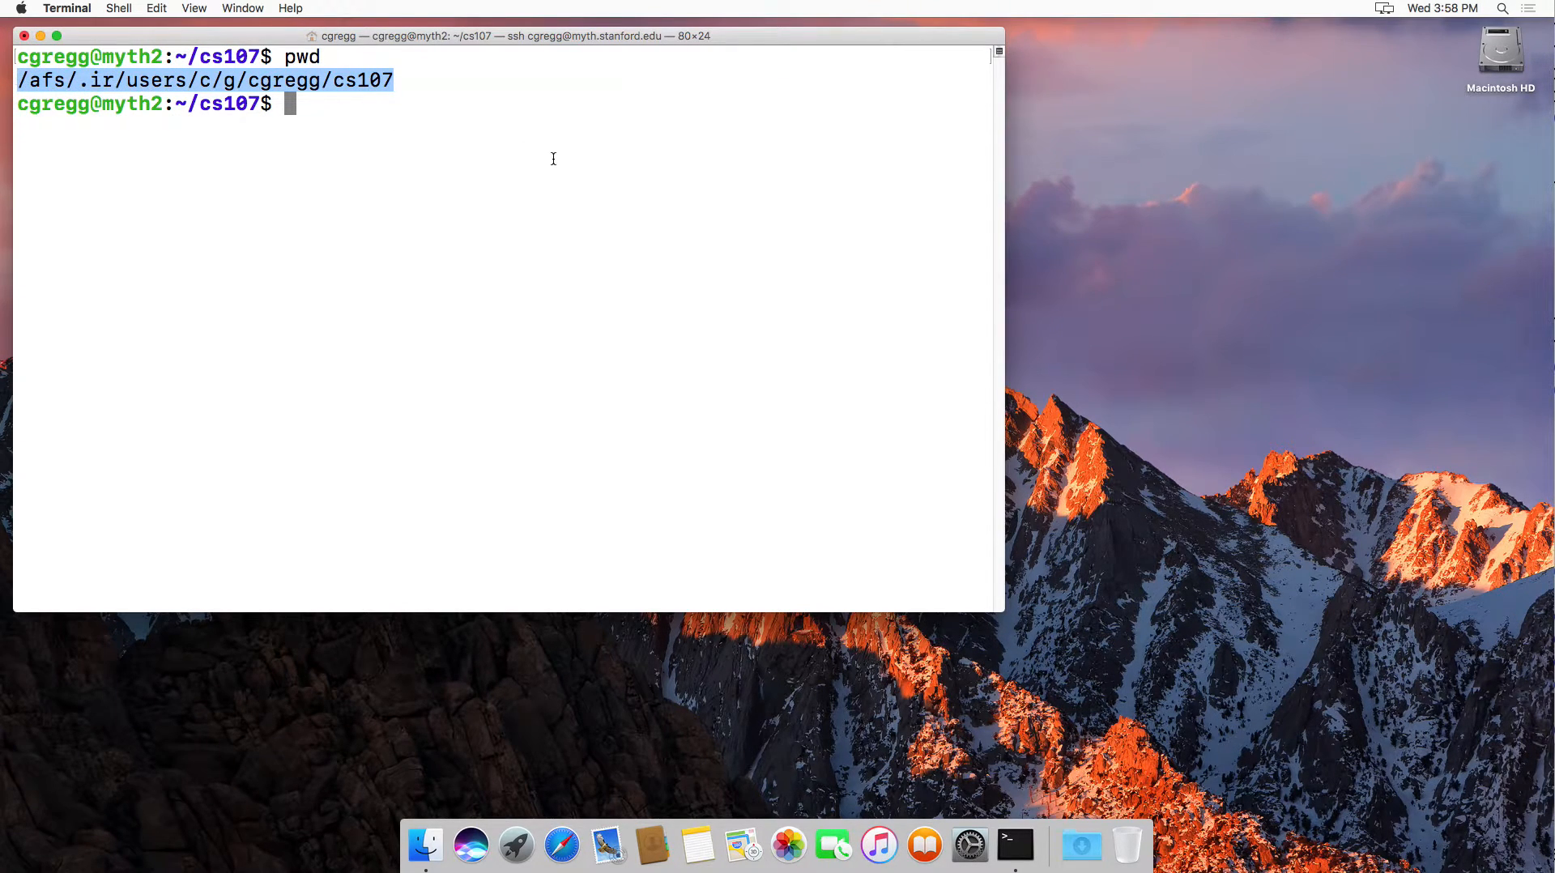
pyautogui.write('ls')
pyautogui.write('cd assignments/')
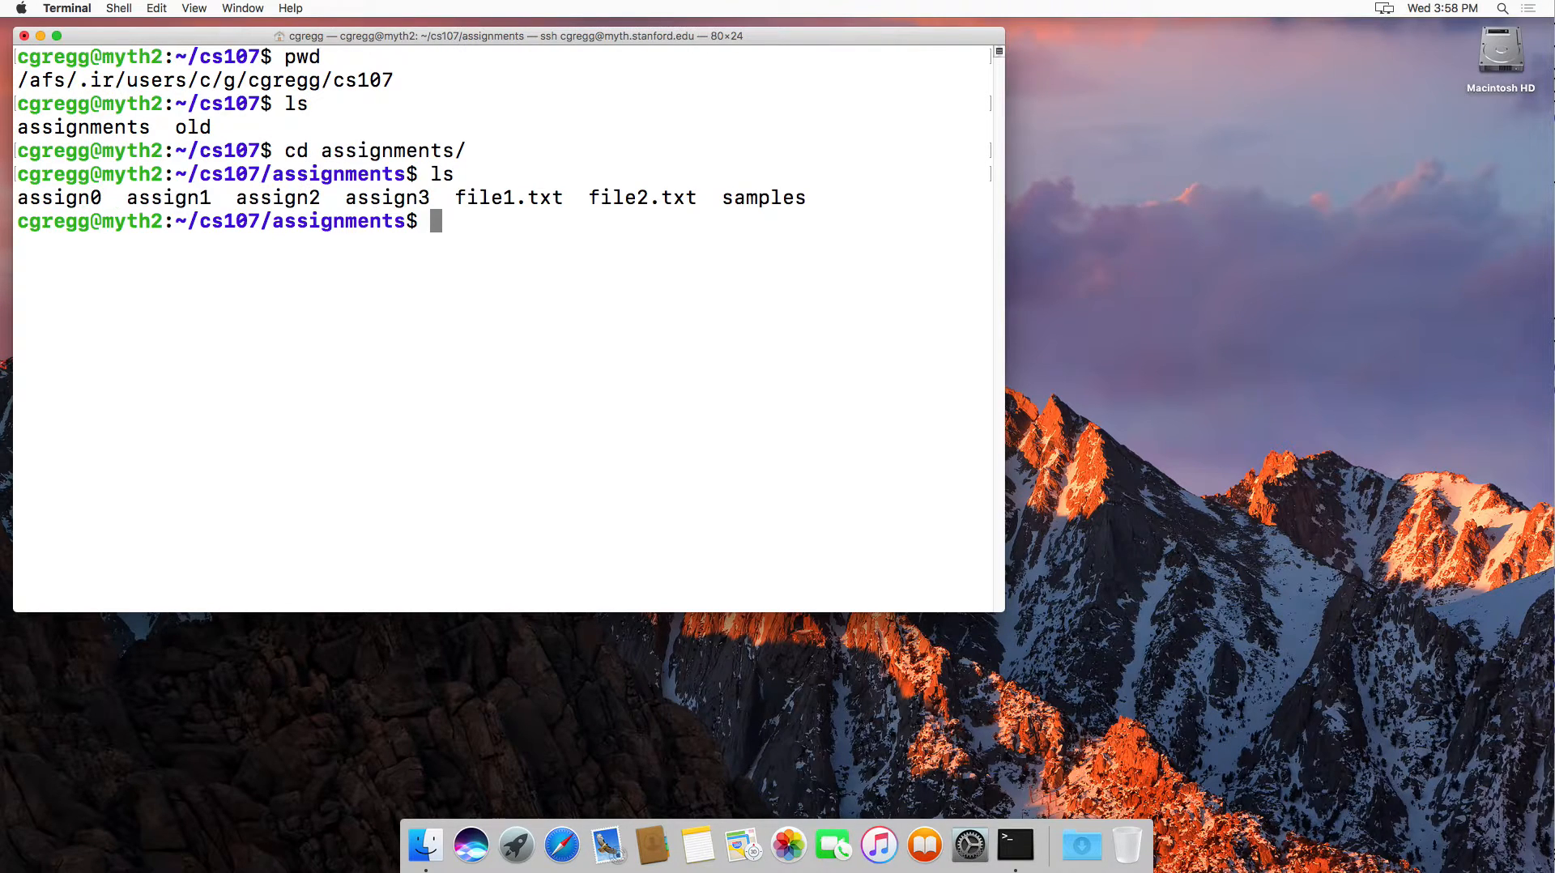
# List the assign0 files, including hello and hello.c, and print its full path with pwd
pyautogui.write('ls')
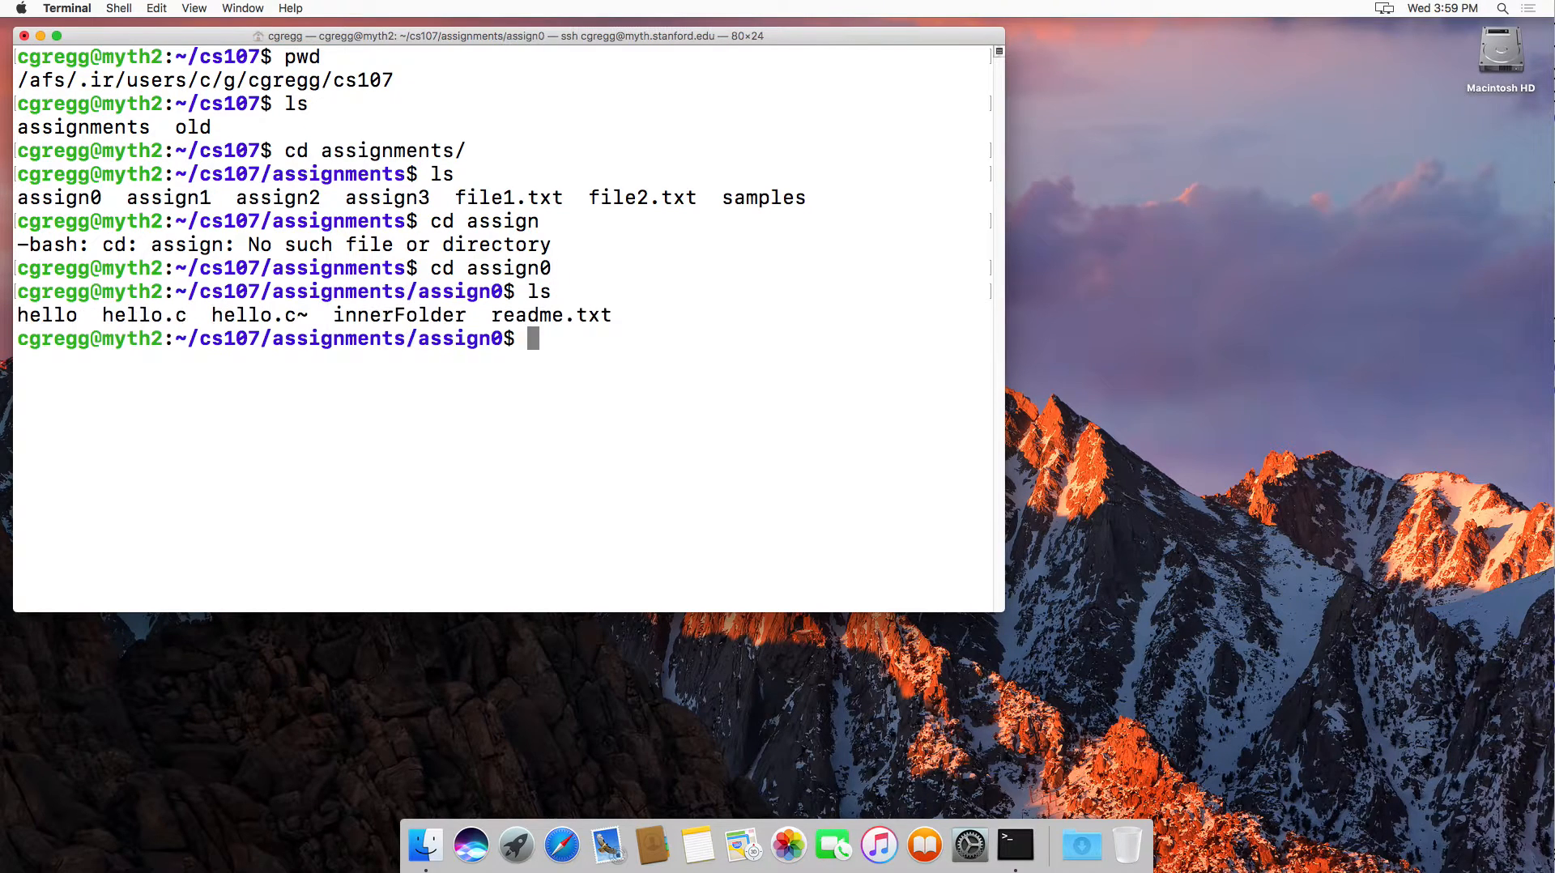
pyautogui.write('pwd')
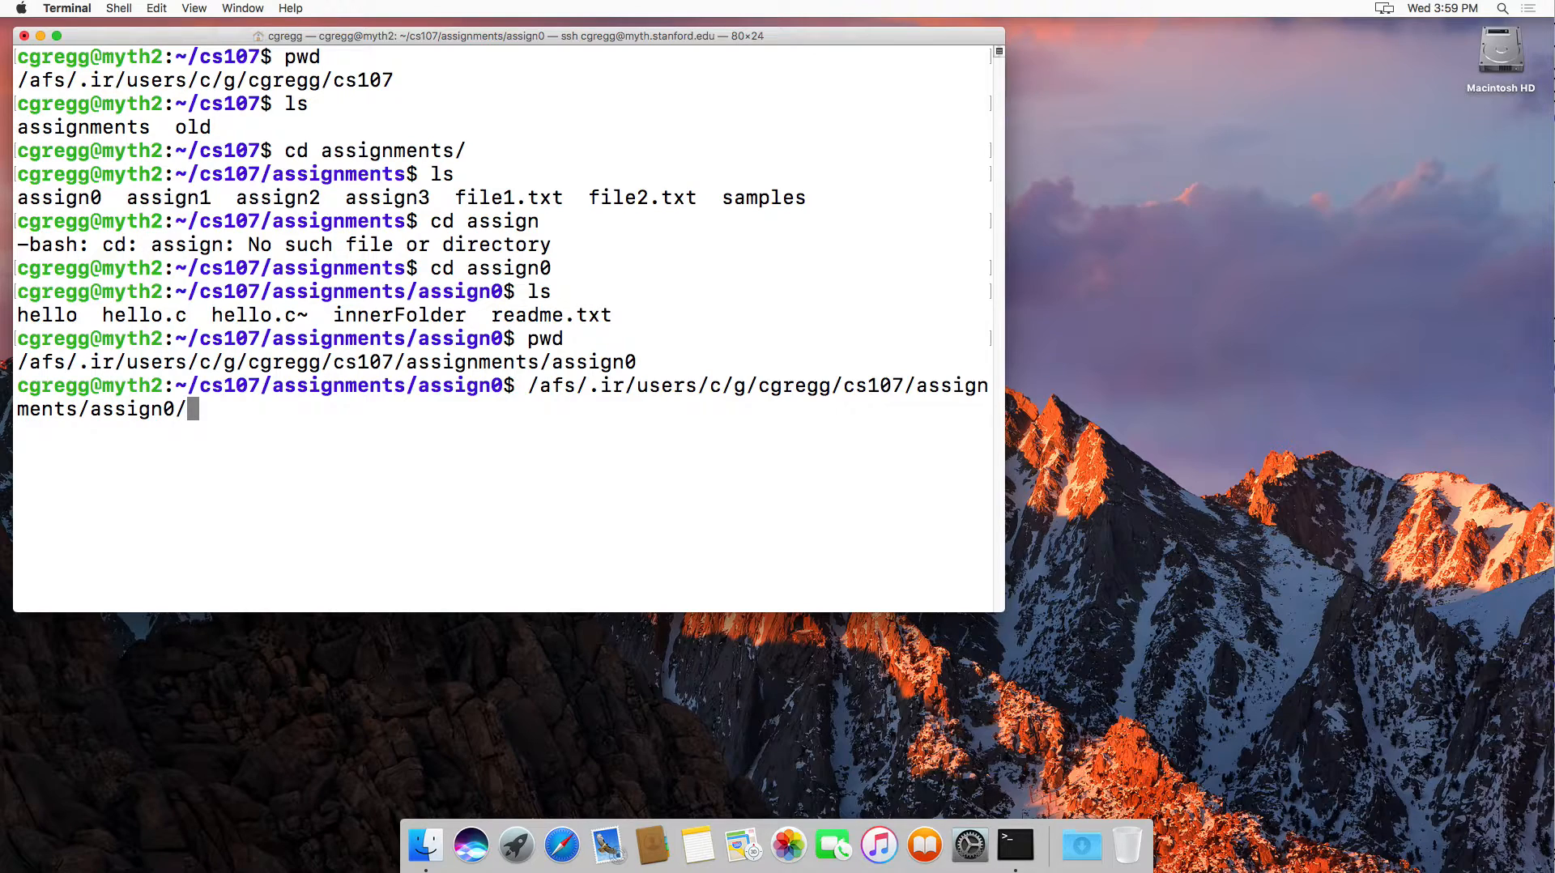
# Run hello through its absolute /afs/.../assign0/hello path and highlight the path's root
pyautogui.write('hello')
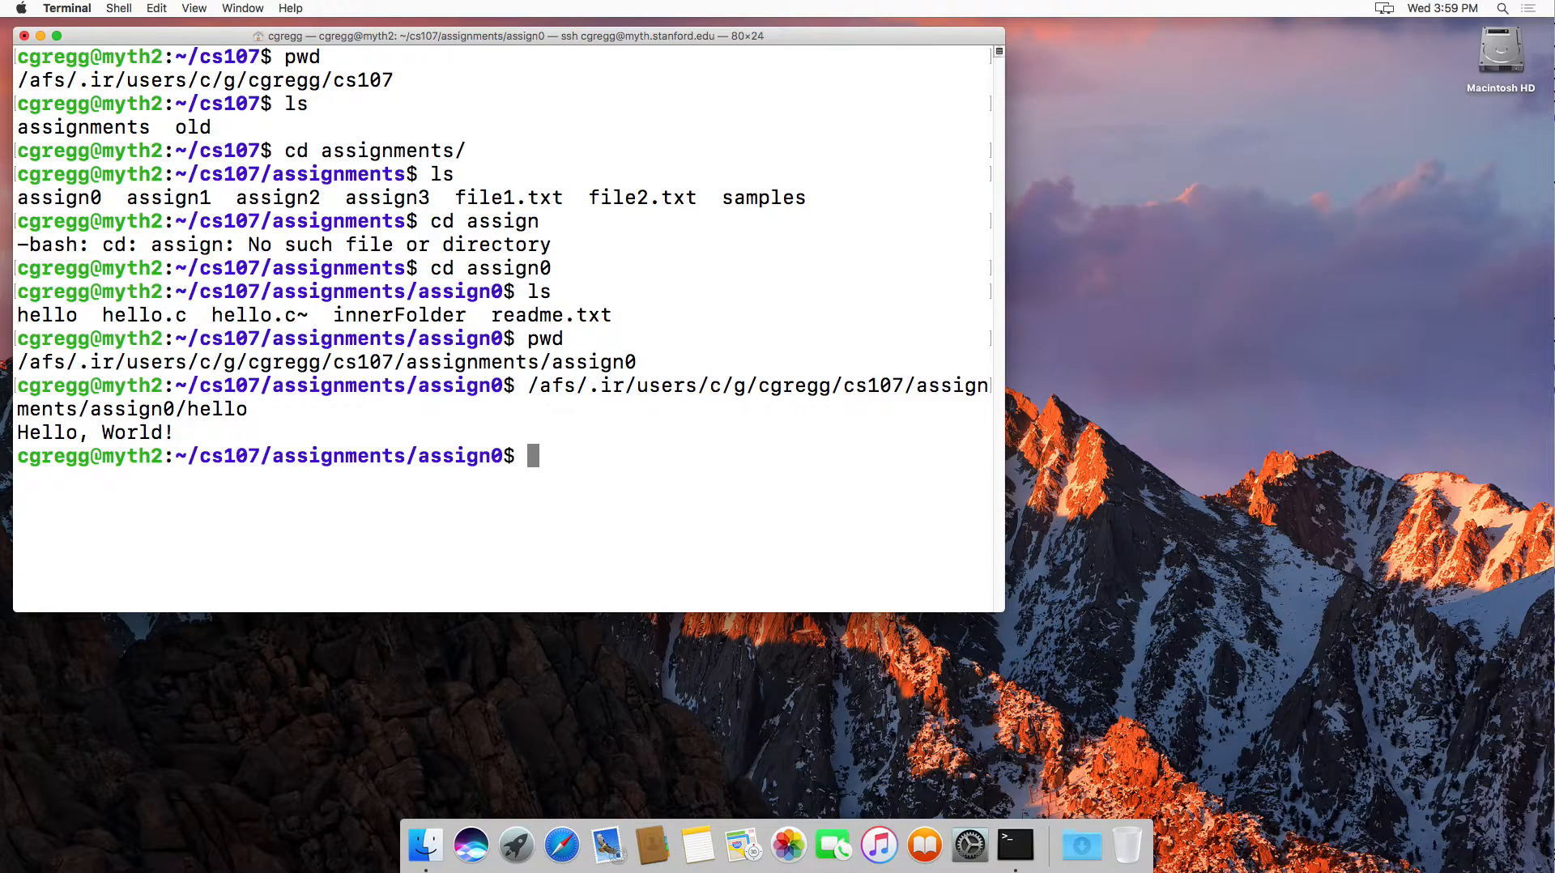
pyautogui.doubleClick(540, 384)
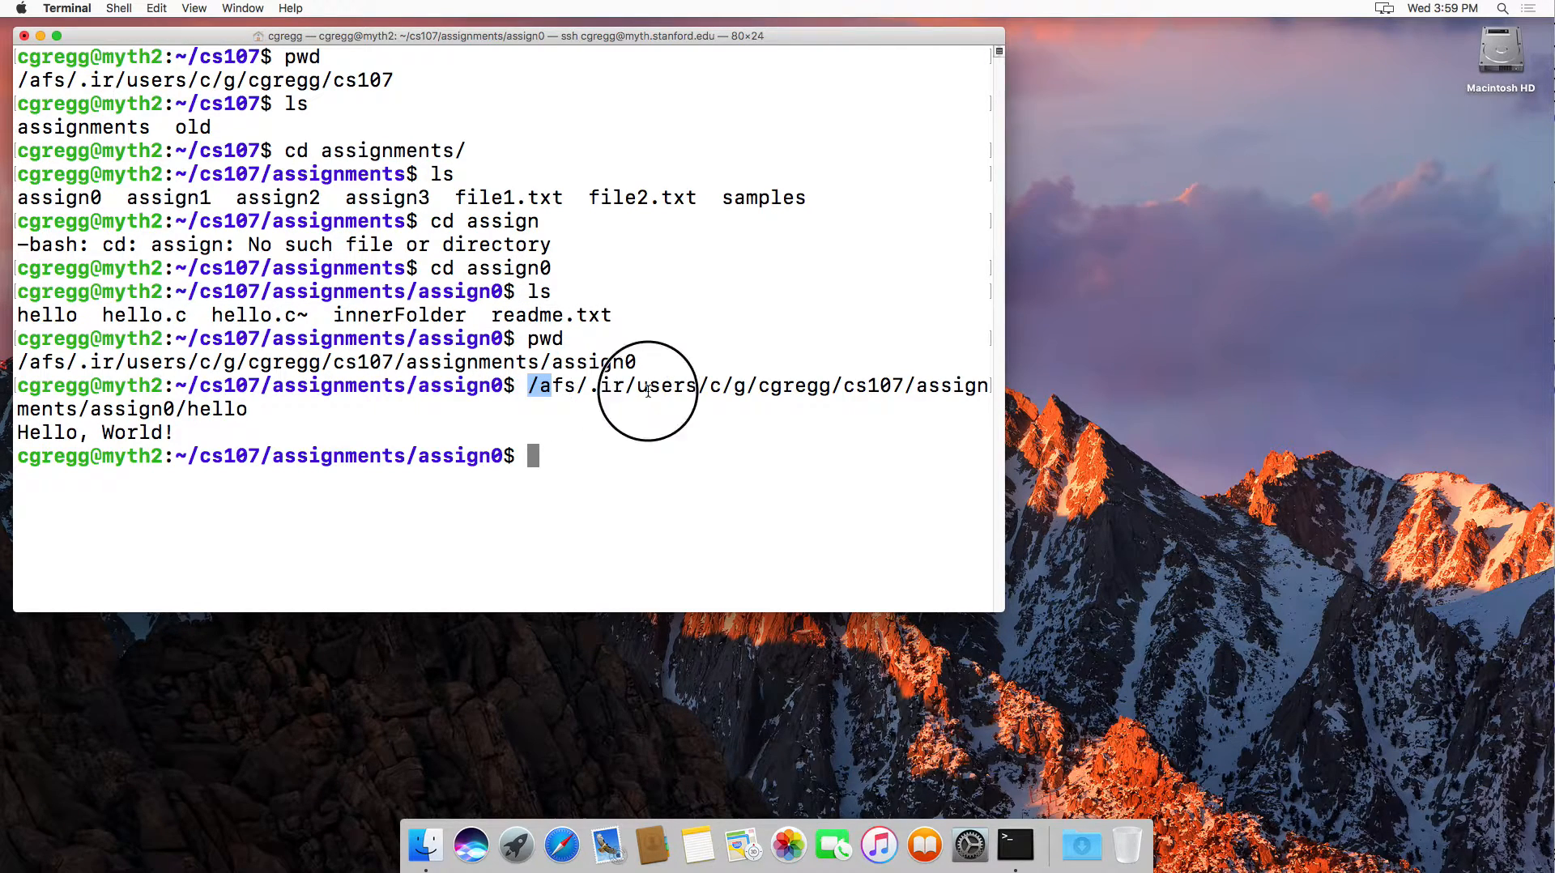
pyautogui.moveTo(535, 386); pyautogui.dragTo(834, 386)
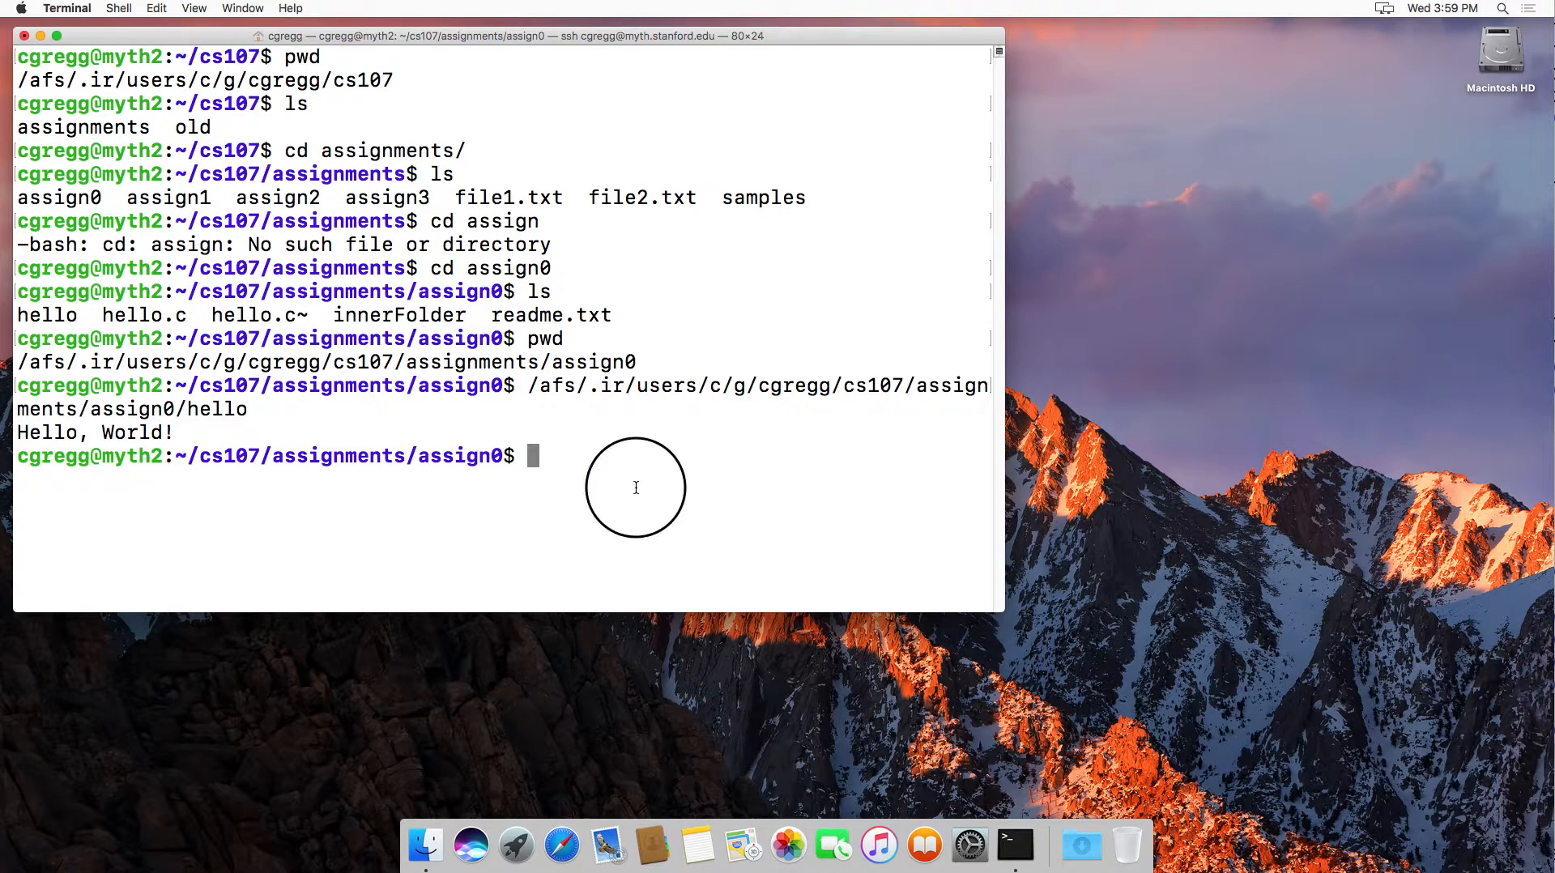
# Run ~/cs107/assignments/assign0/hello, printing Hello, World! a second time
pyautogui.write('~/')
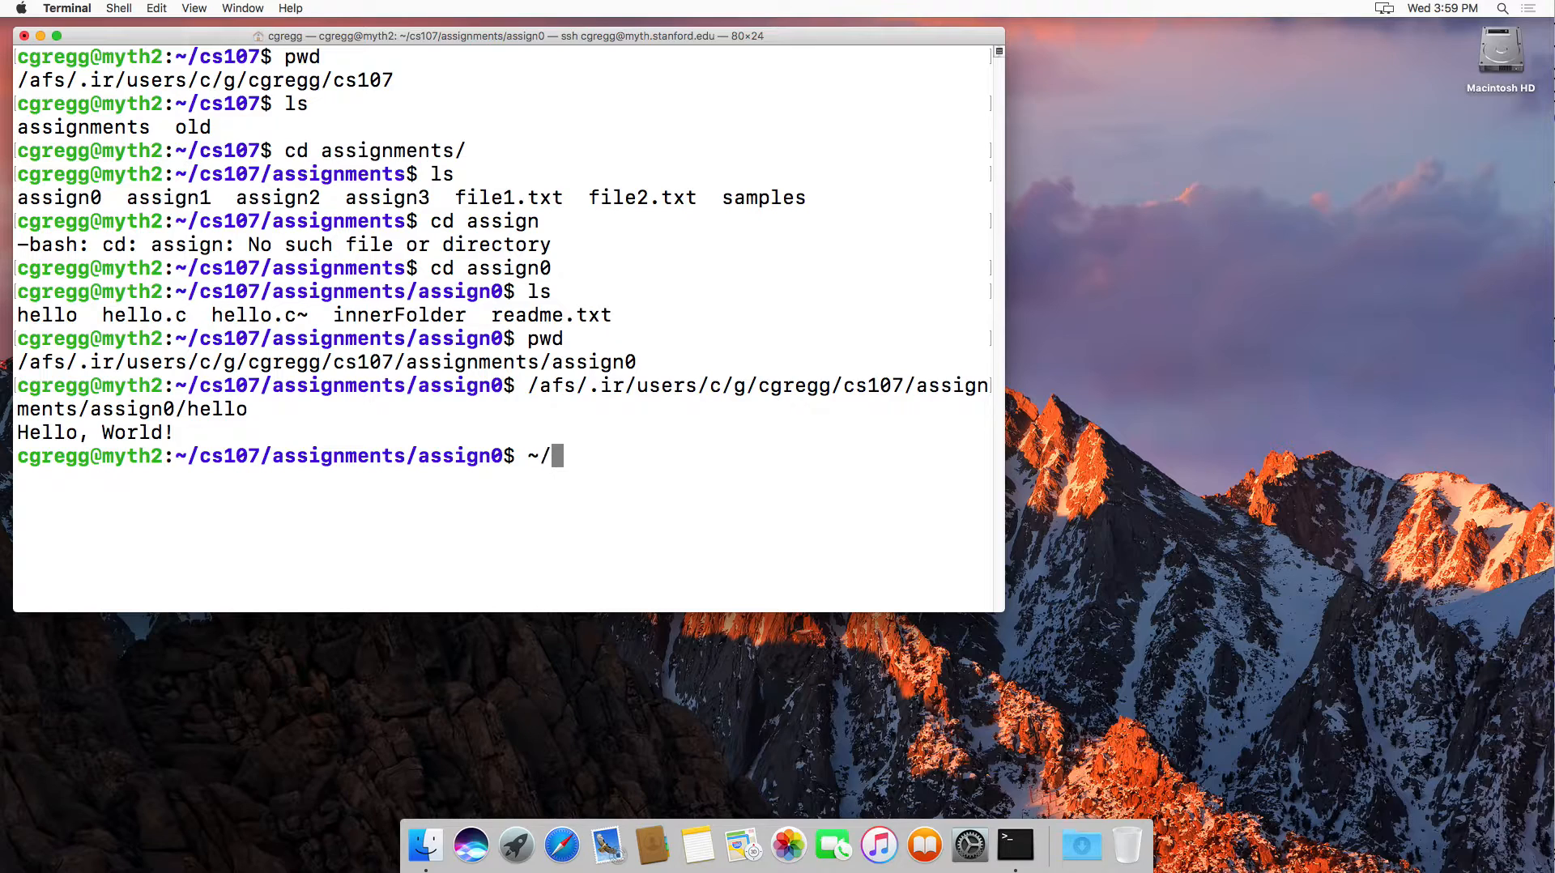
pyautogui.write('cs107/')
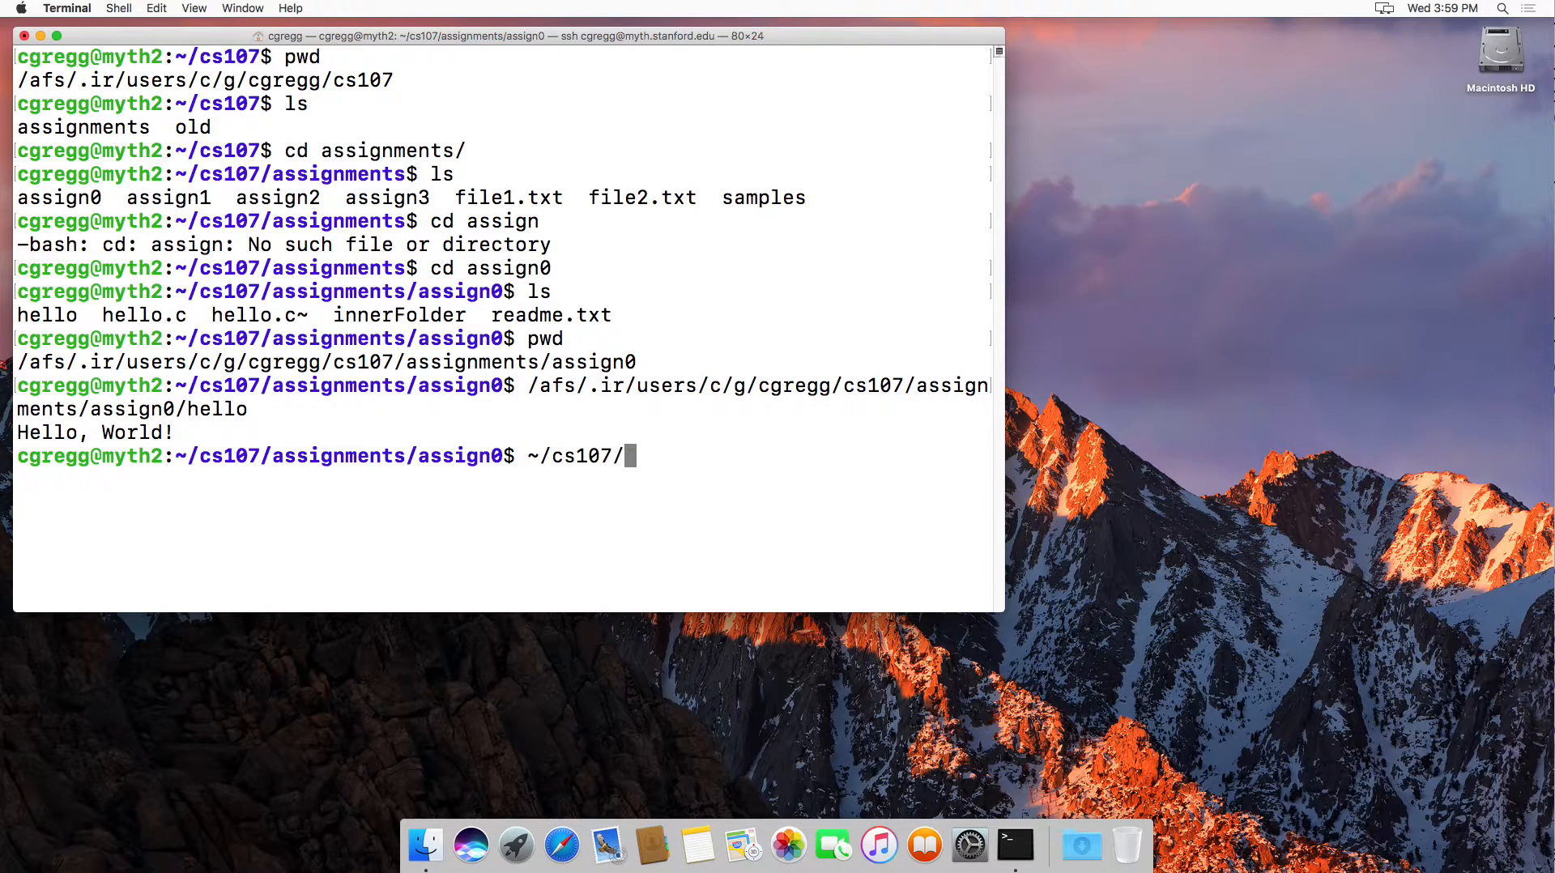
pyautogui.write('assignments/assign')
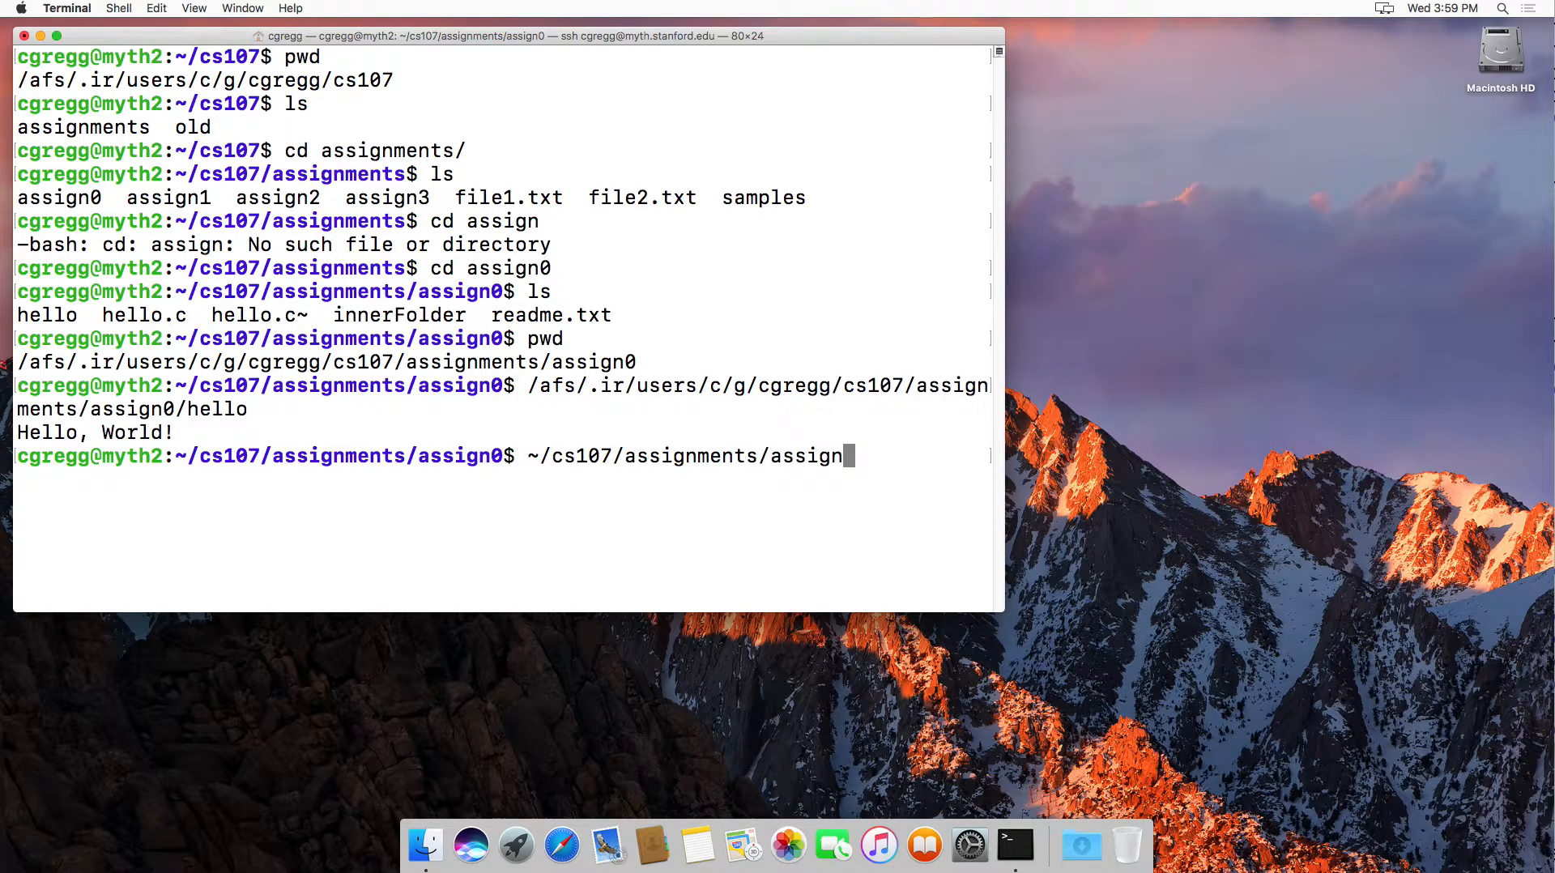
pyautogui.write('/hello')
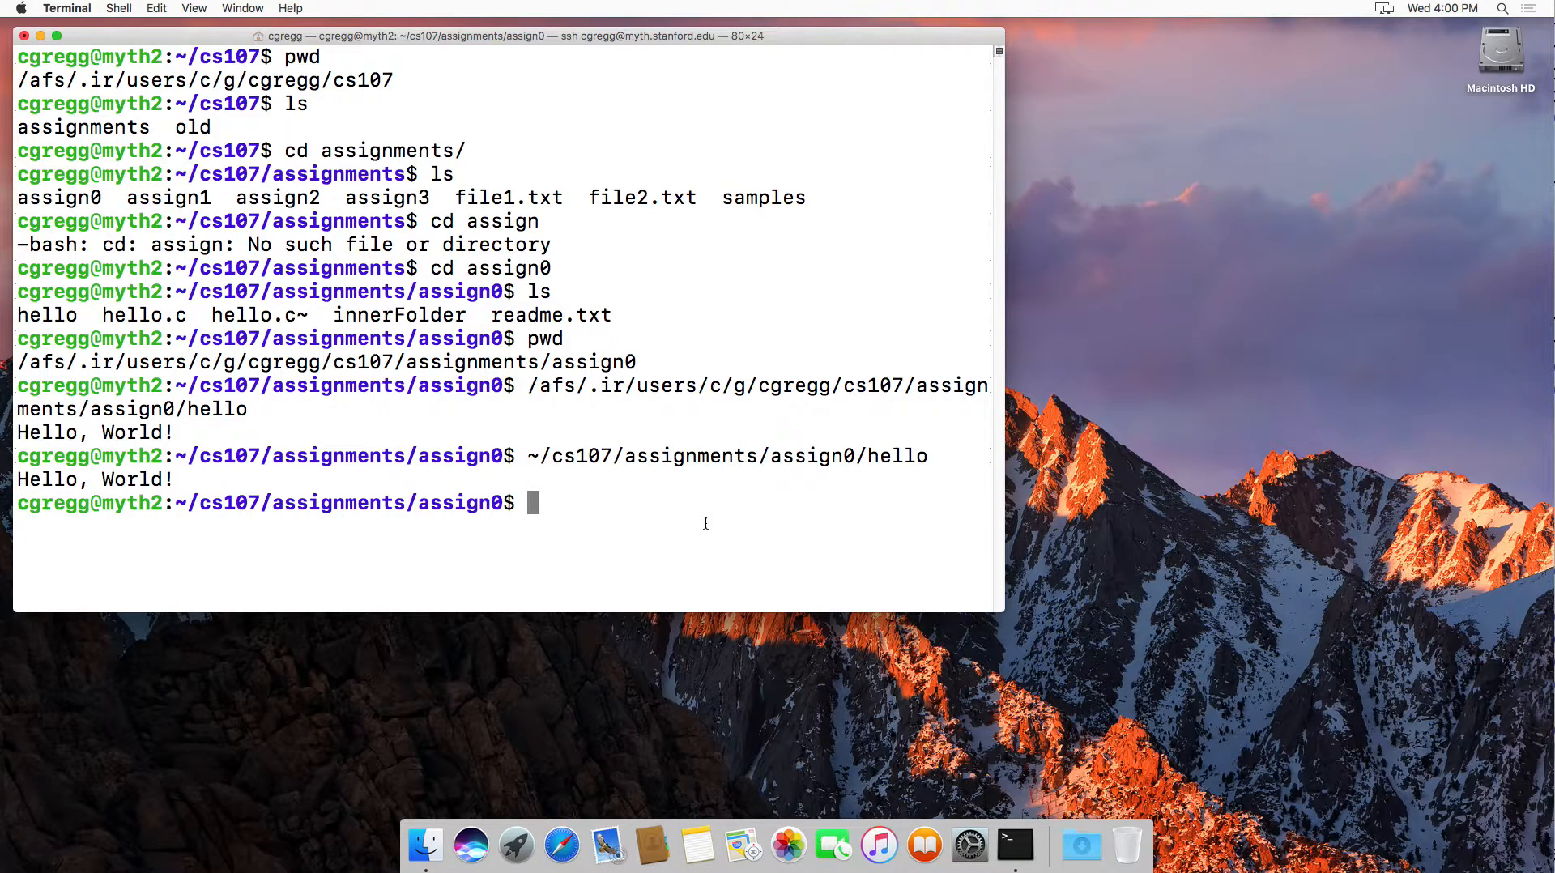
pyautogui.write('. ..')
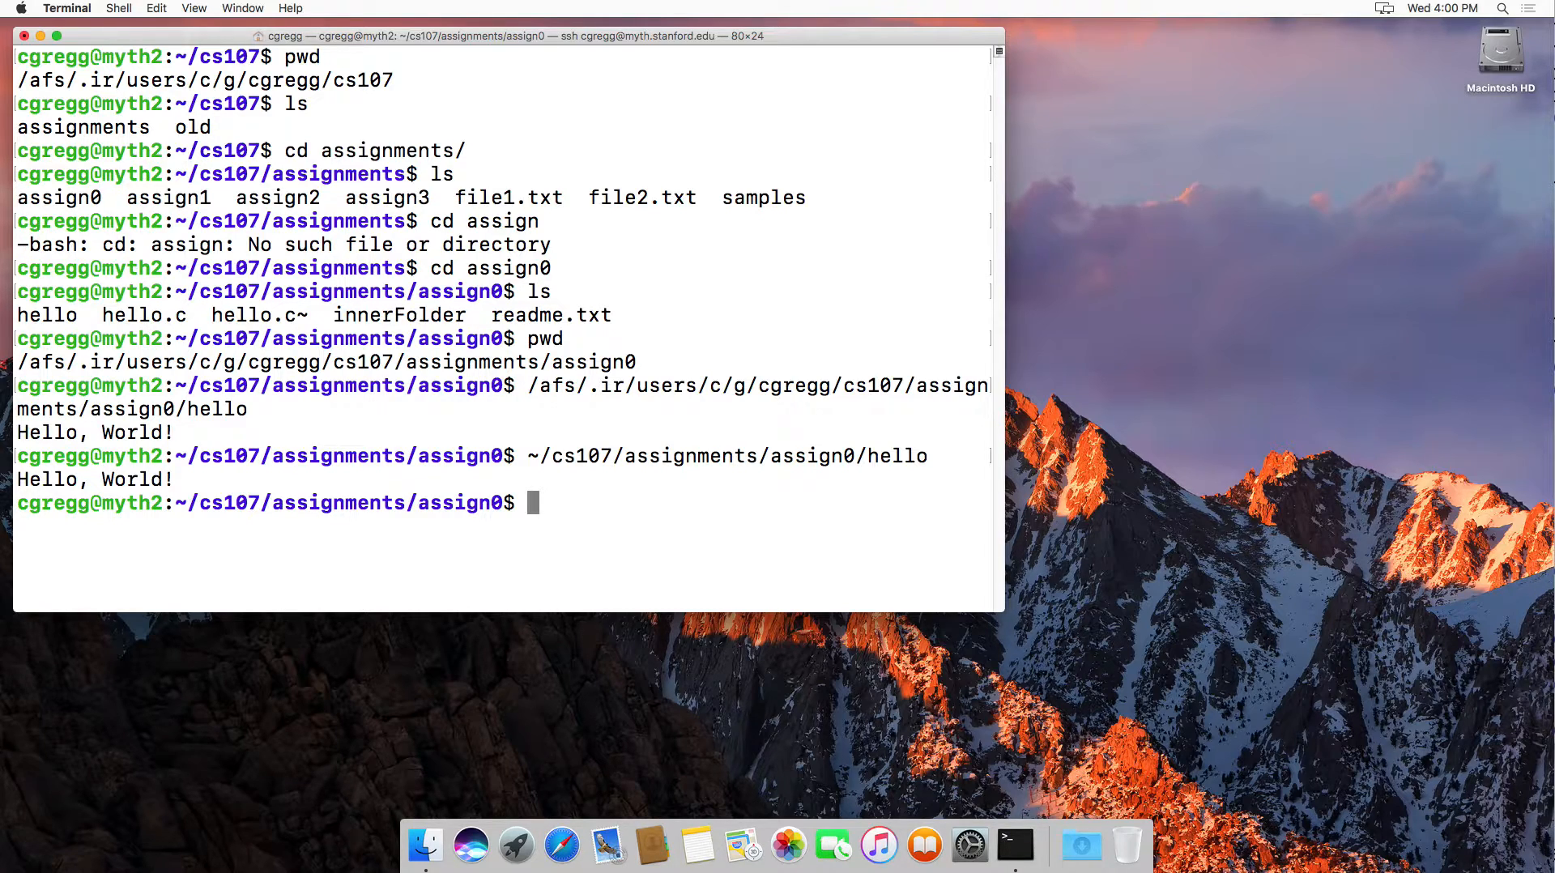
# Run ./hello to print Hello, World! a third time, then go up with cd .
pyautogui.write('.')
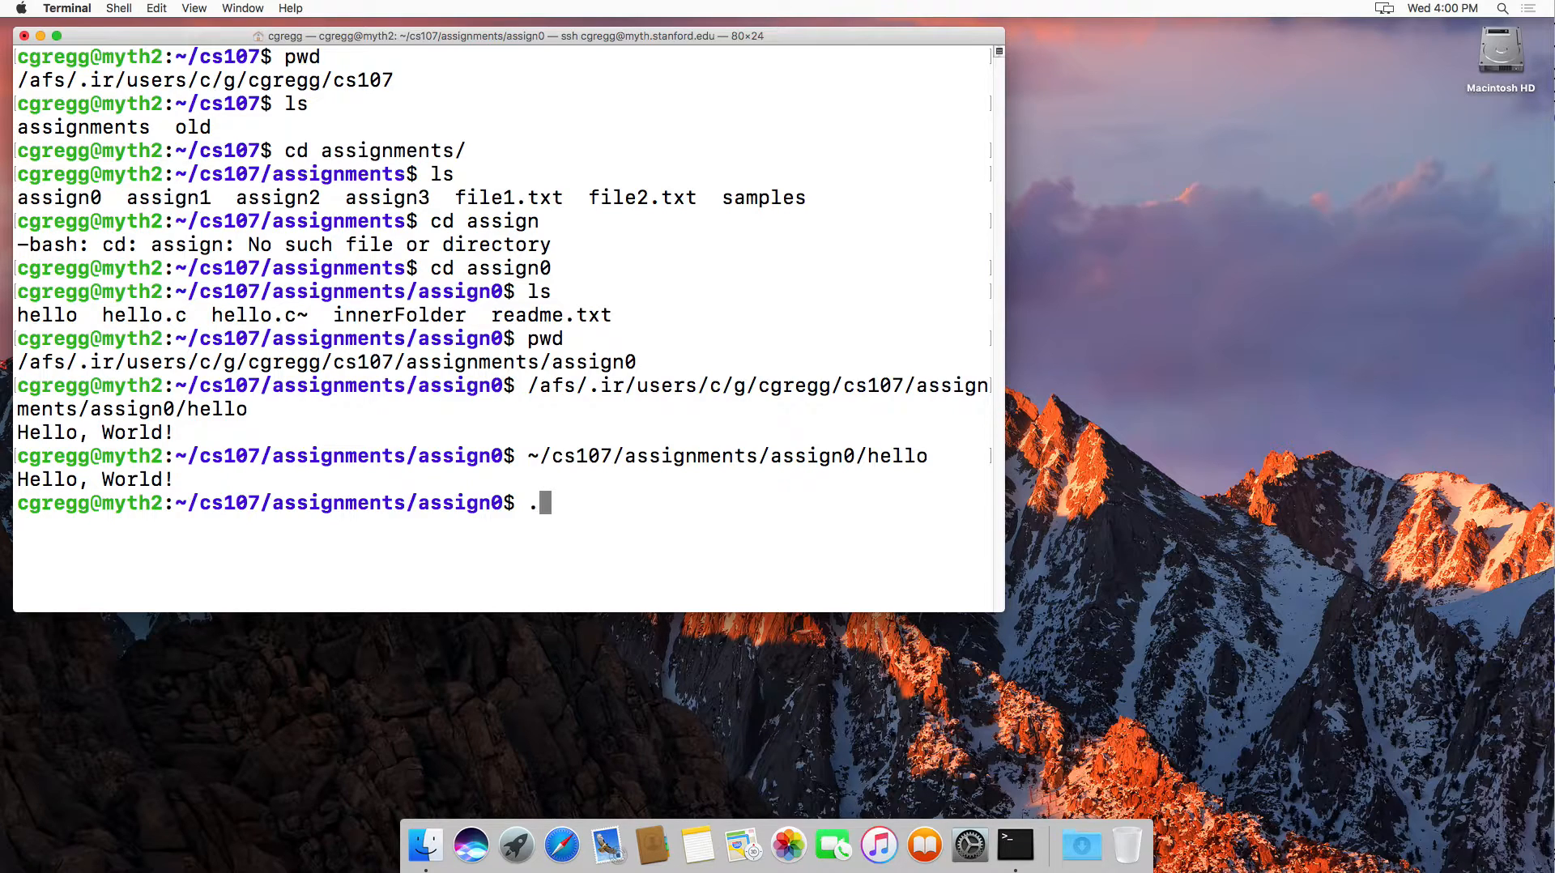
pyautogui.write('/hello')
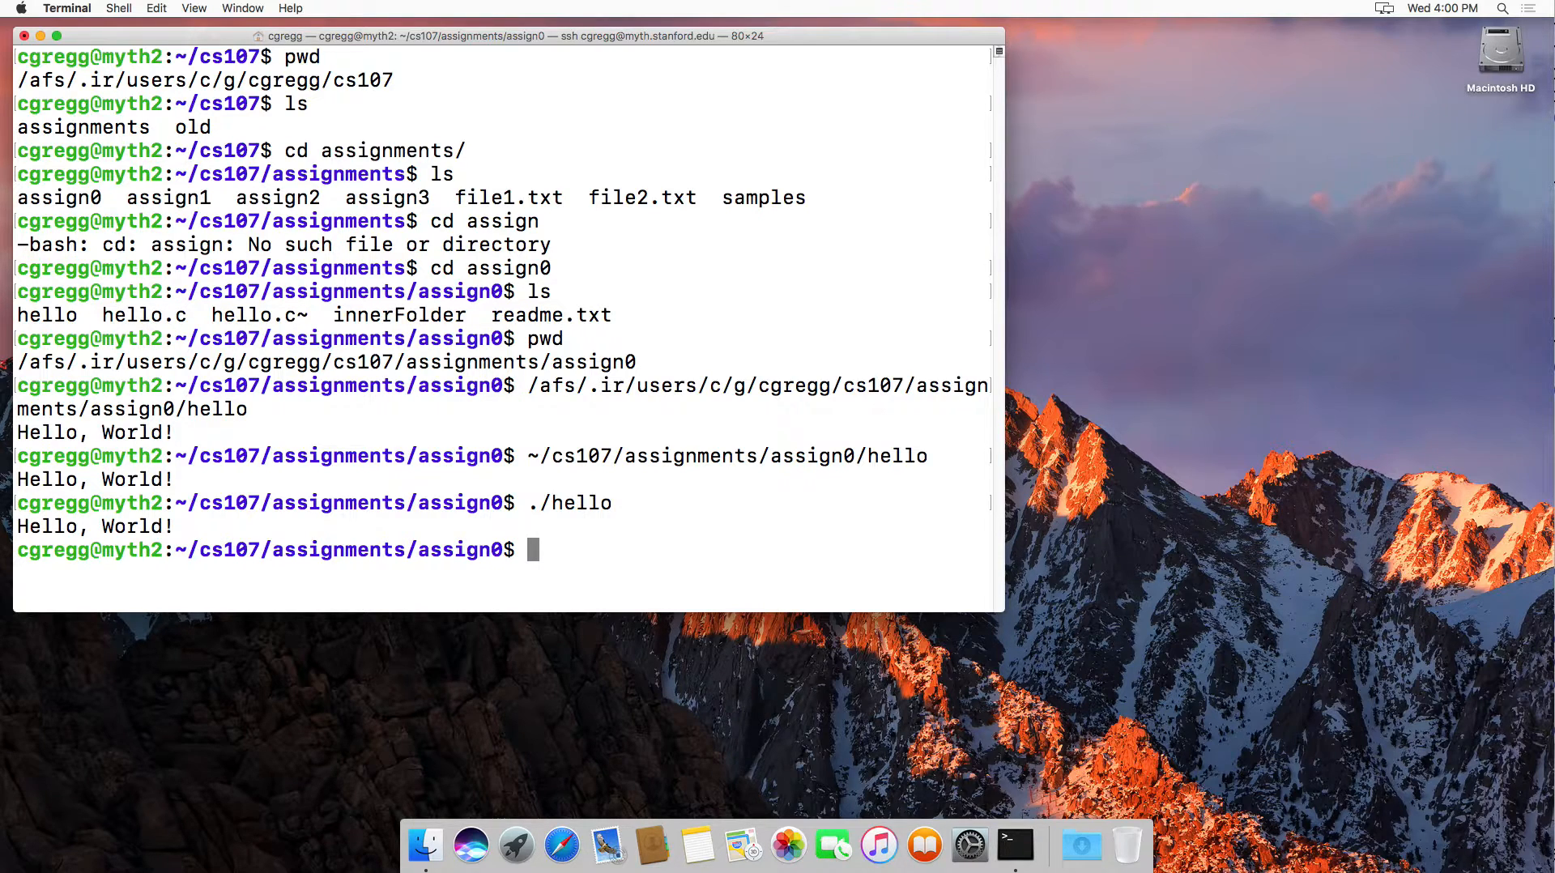
pyautogui.write('cd ..')
pyautogui.write('cd assign1')
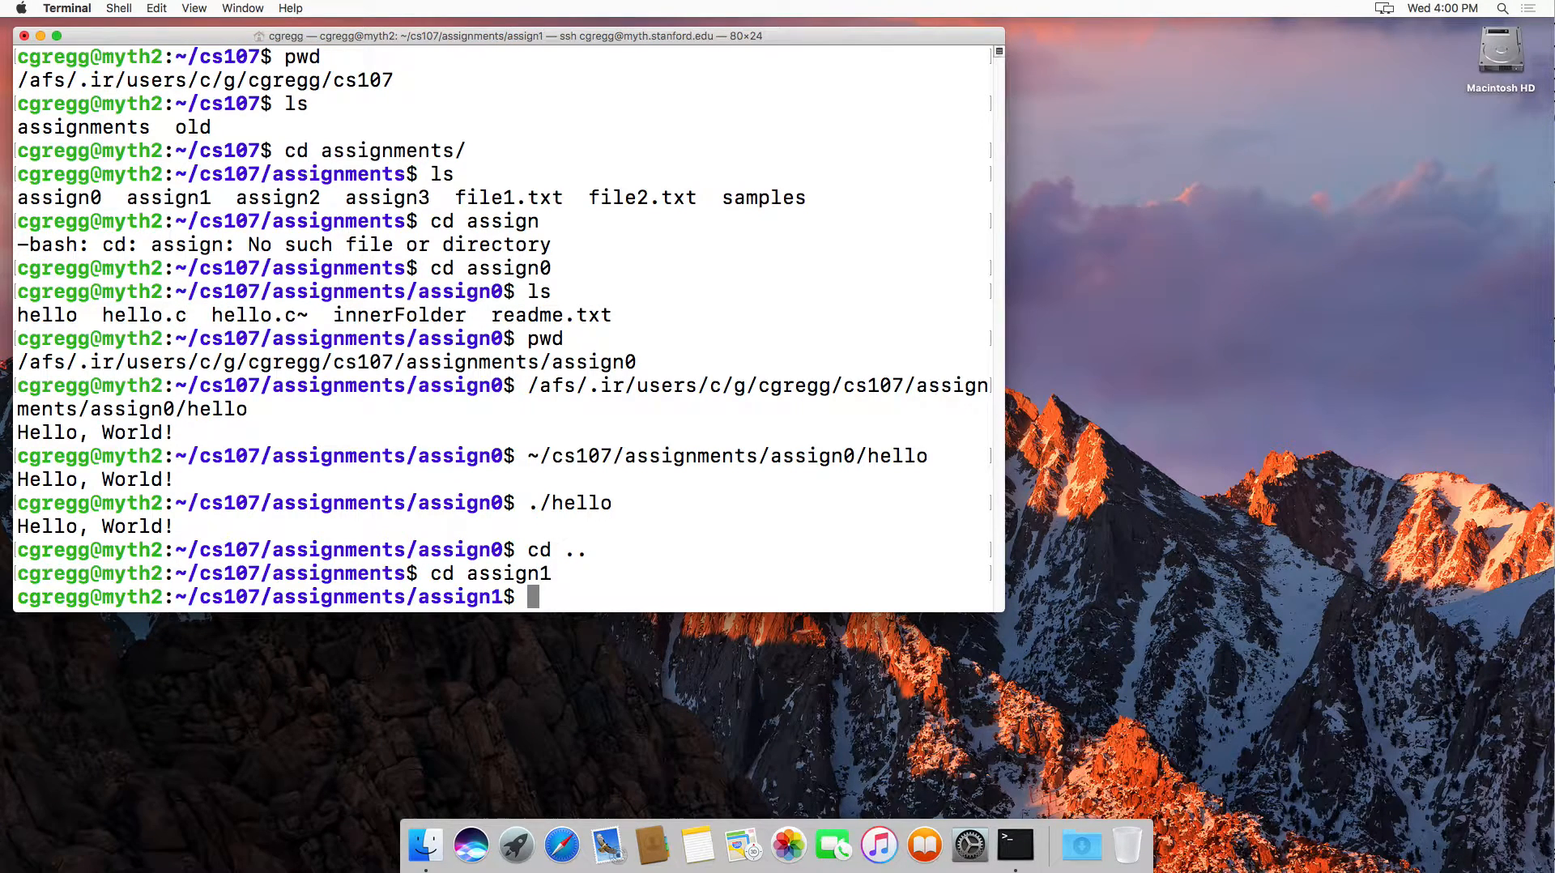
# List assign1's files and enter ../assign0/hello at the prompt without running it
pyautogui.write('ls')
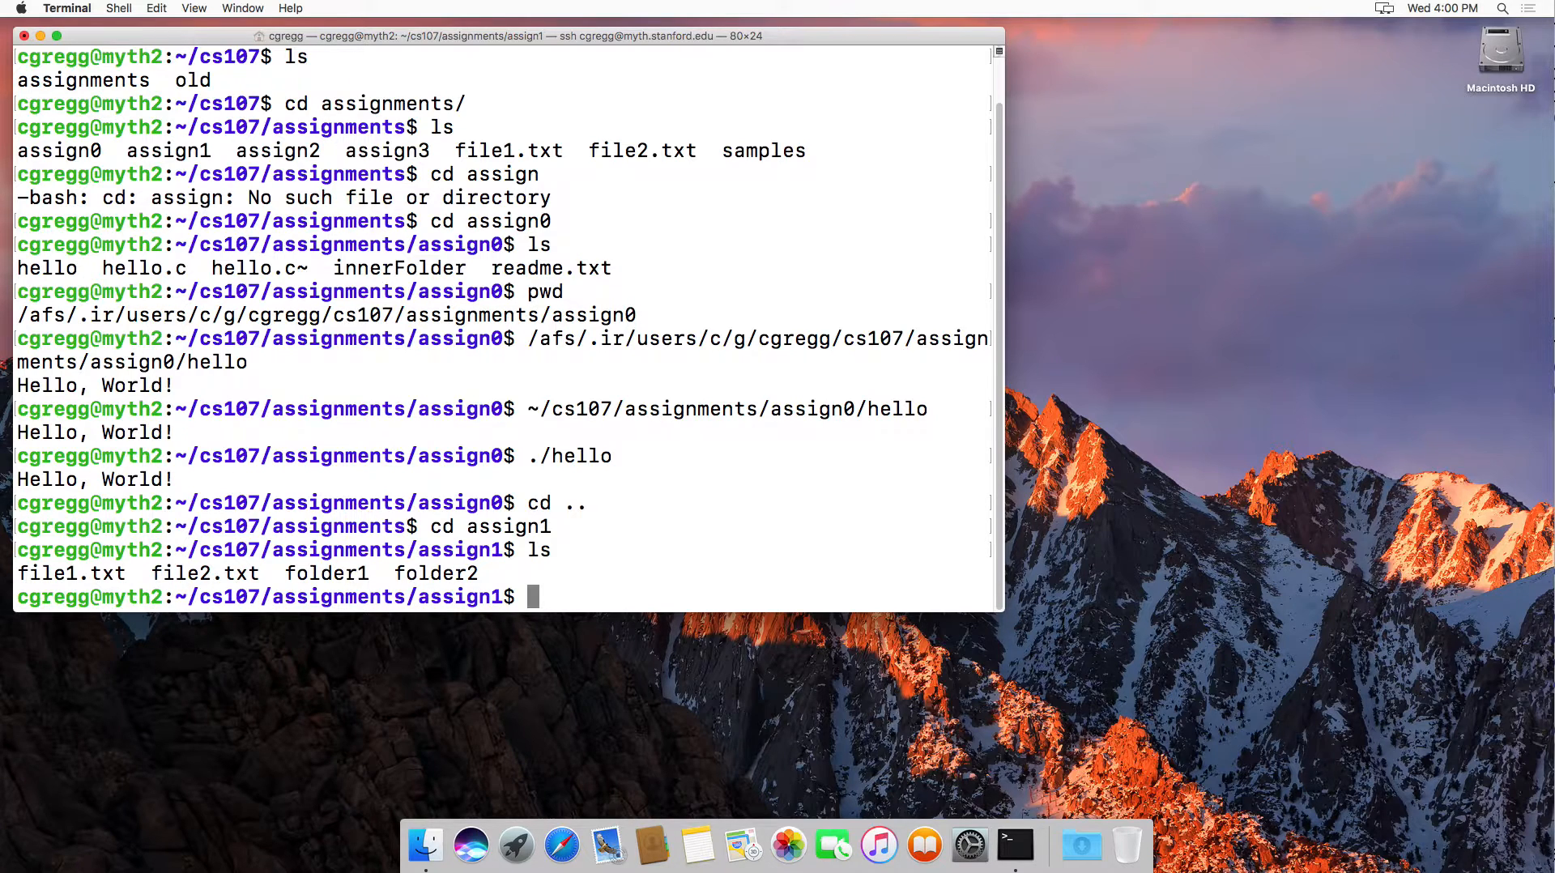
pyautogui.write('../')
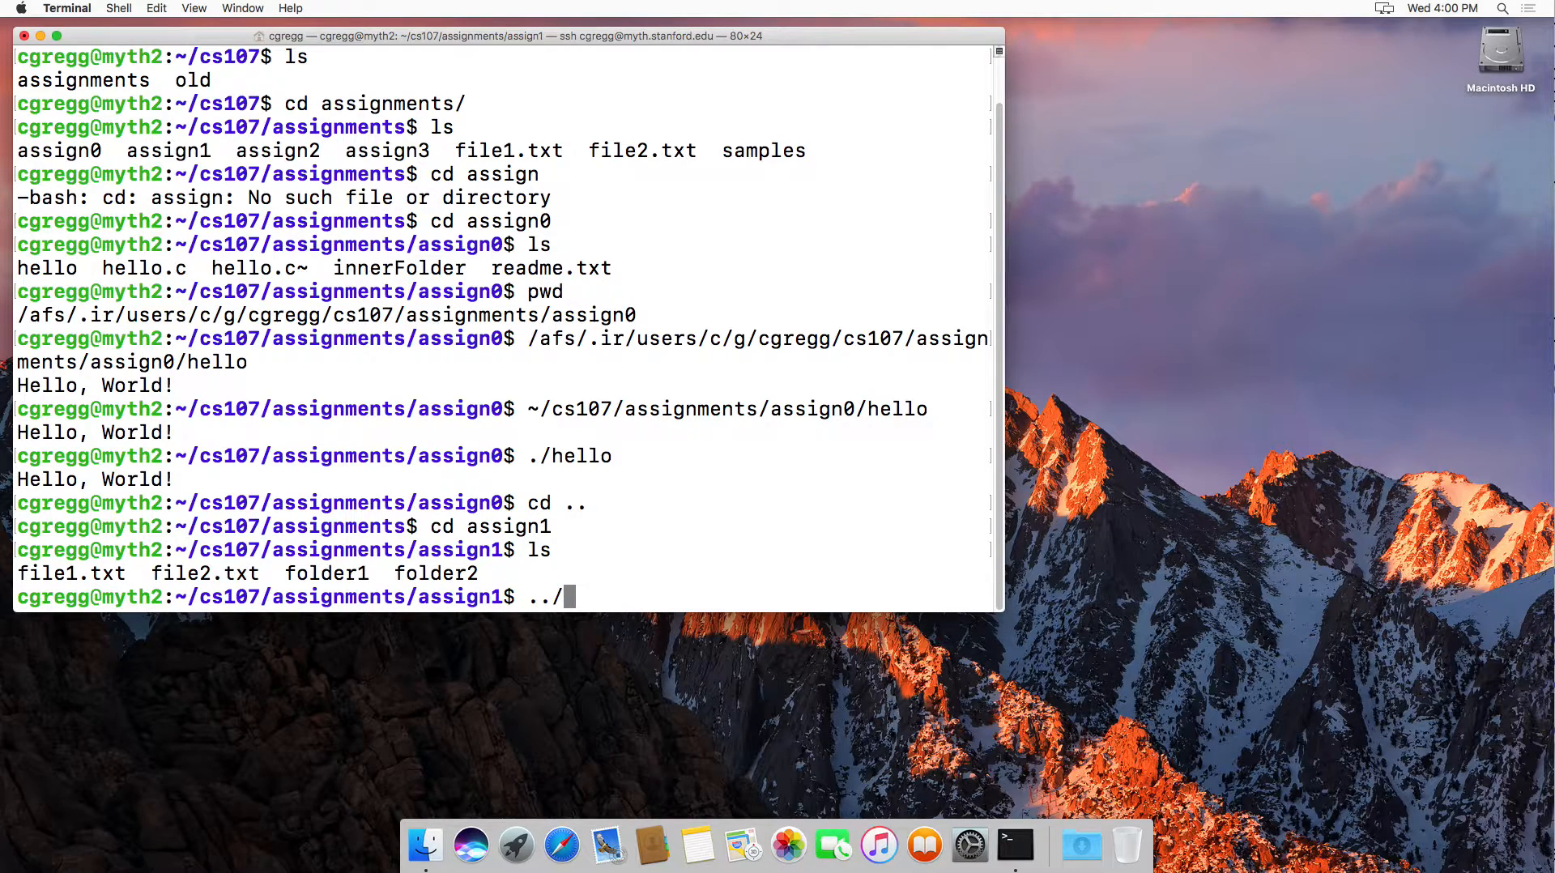
pyautogui.write('assign')
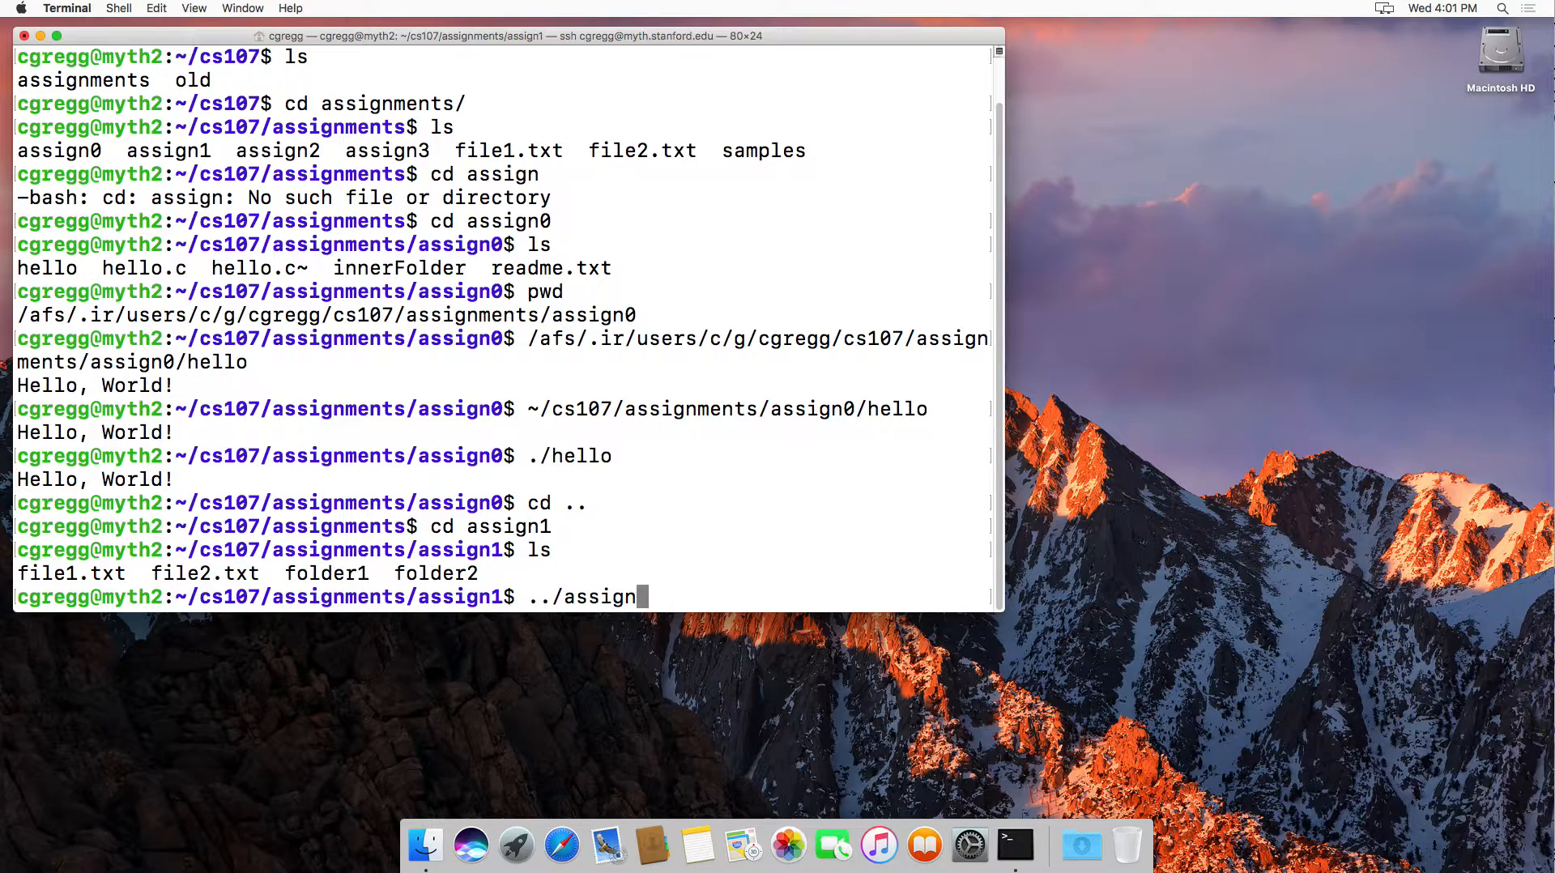
pyautogui.write('0/hello')
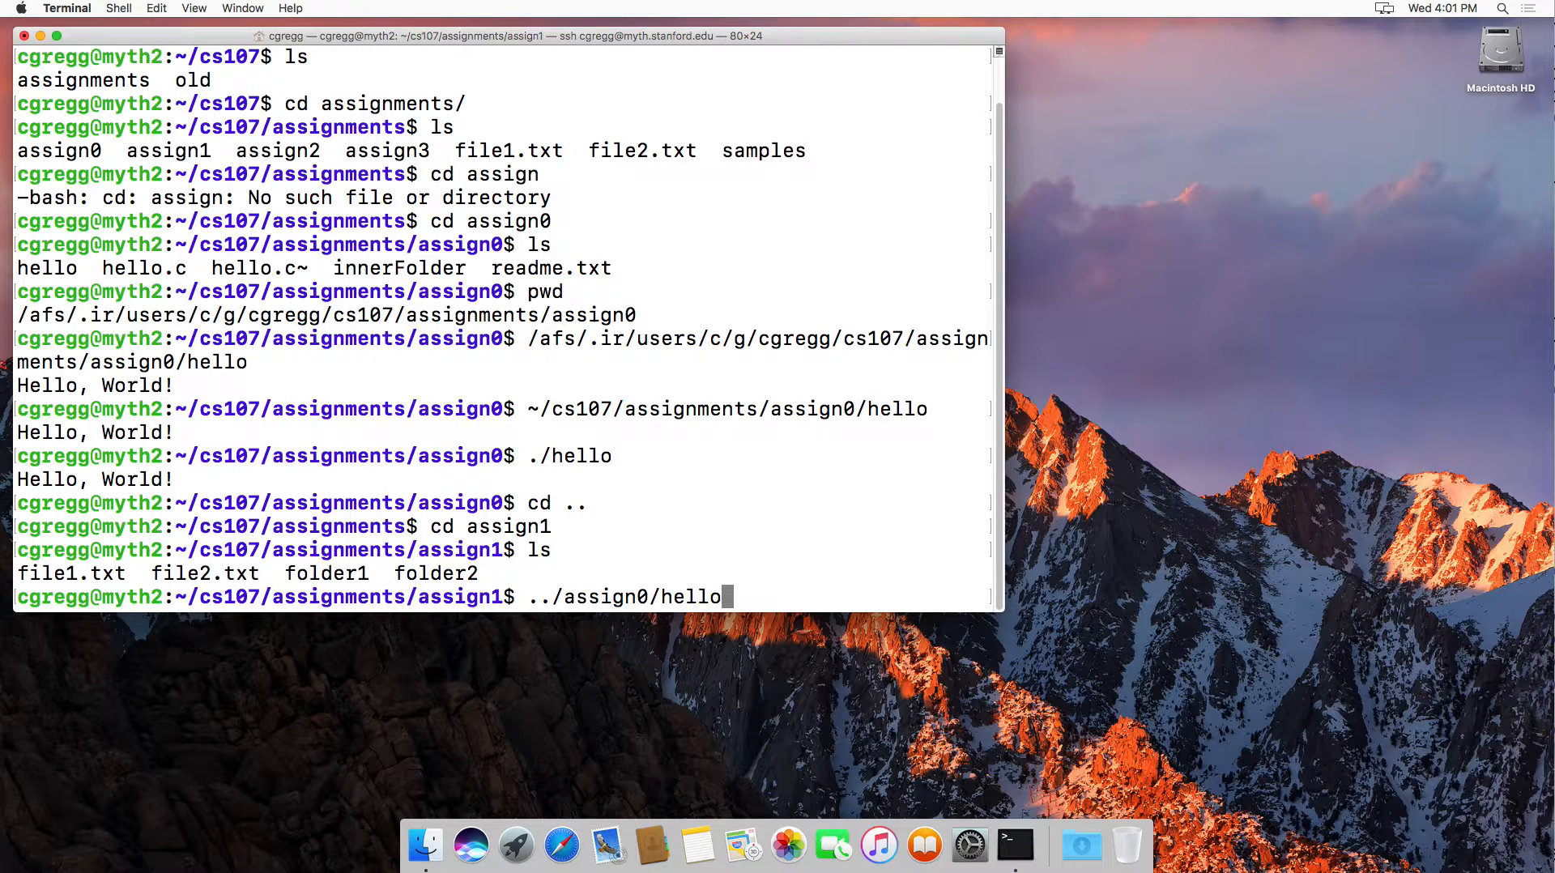